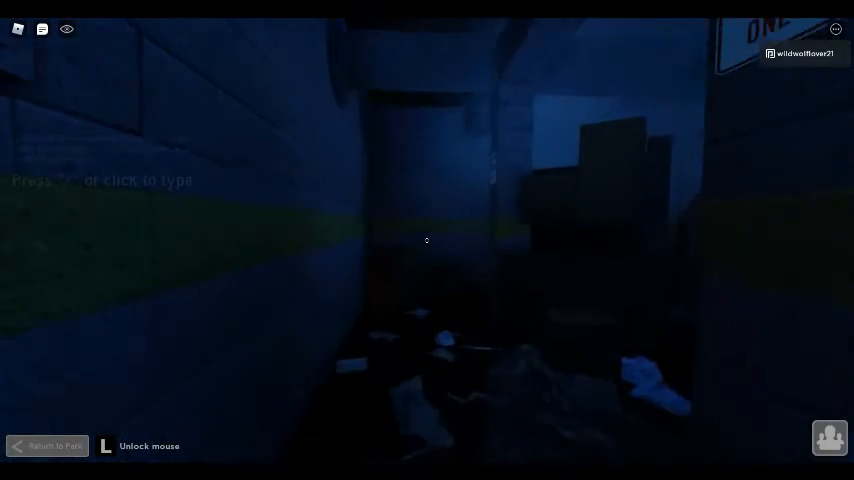
mouse_move(428, 240)
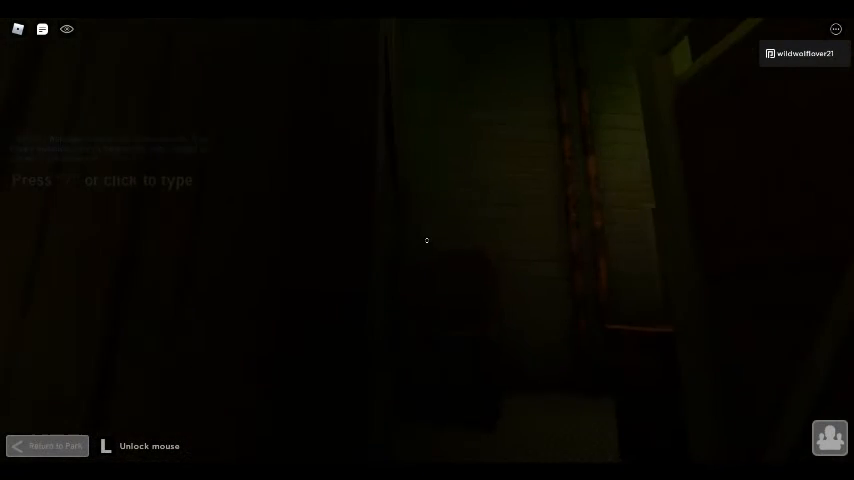
mouse_move(428, 240)
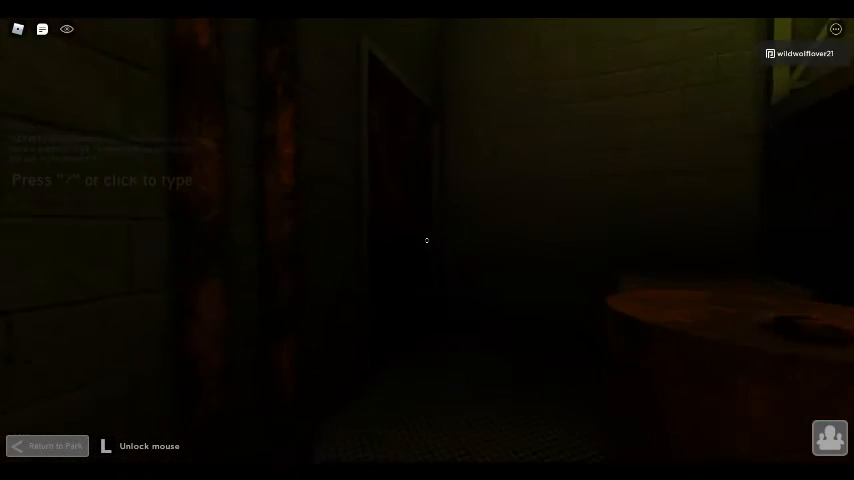